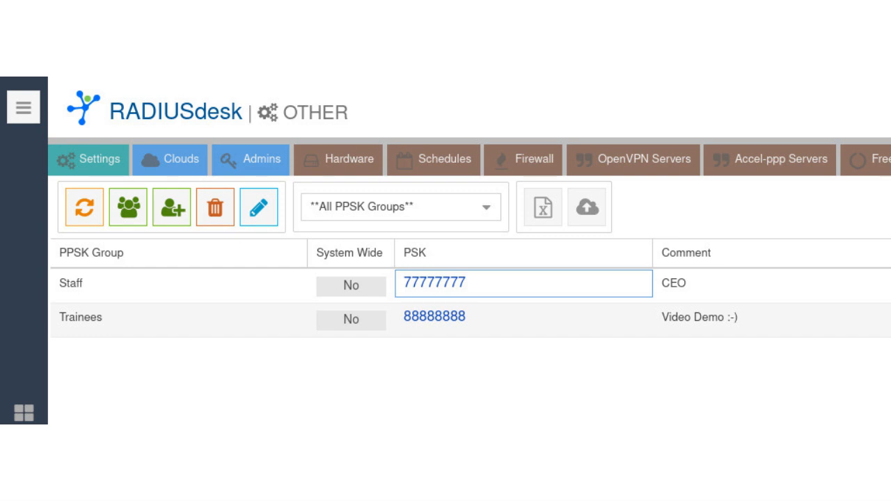
left_click(259, 206)
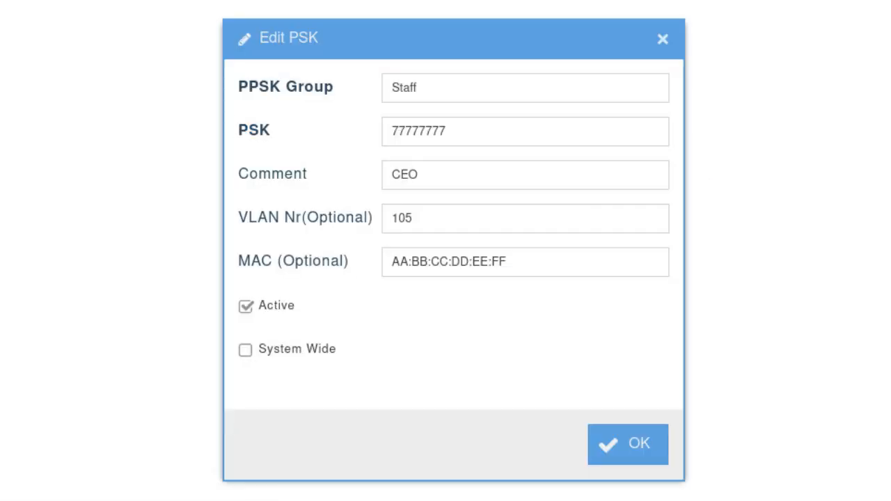